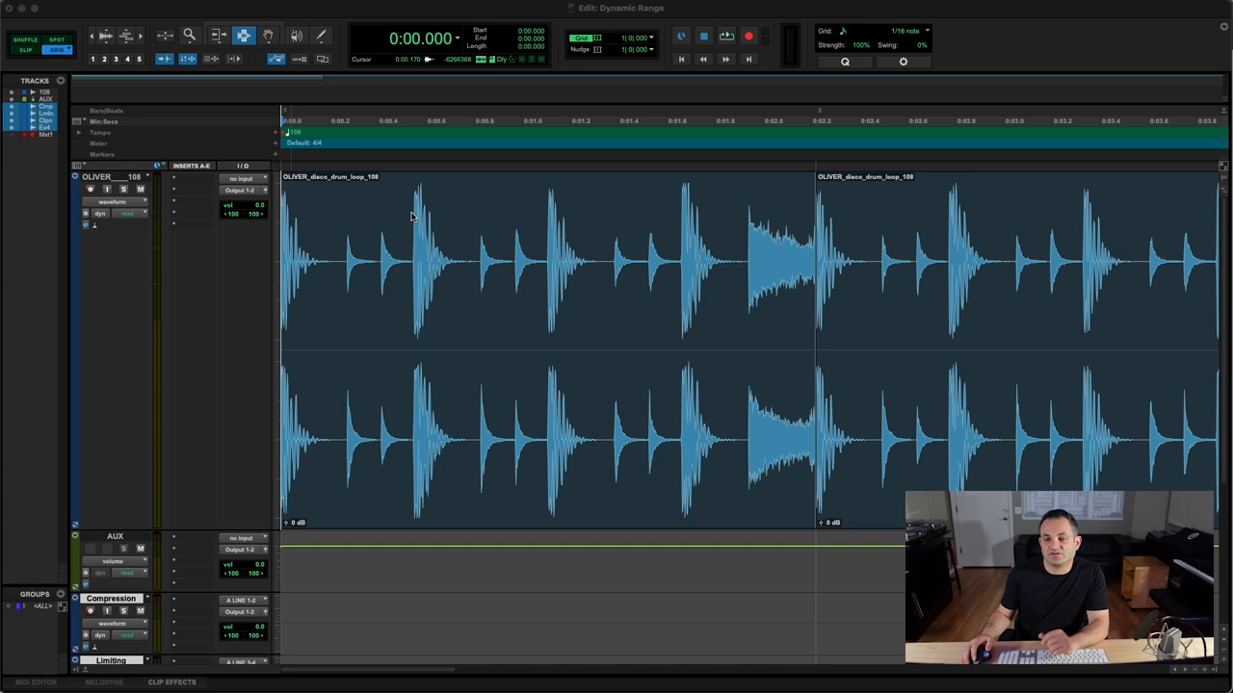
{"action": "mouse_move", "coordinate": [687, 188]}
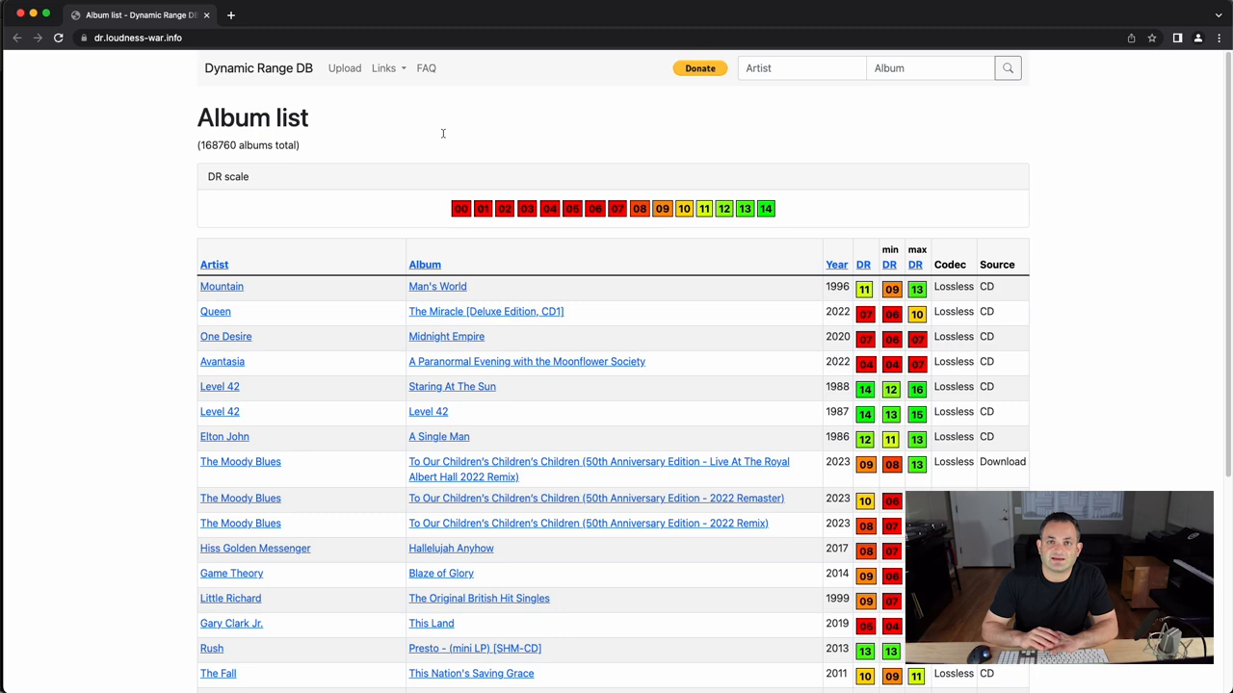
Step: Scroll down the Dynamic Range DB album list of DR ratings
{"action": "scroll", "scroll_direction": "down", "scroll_amount": 3}
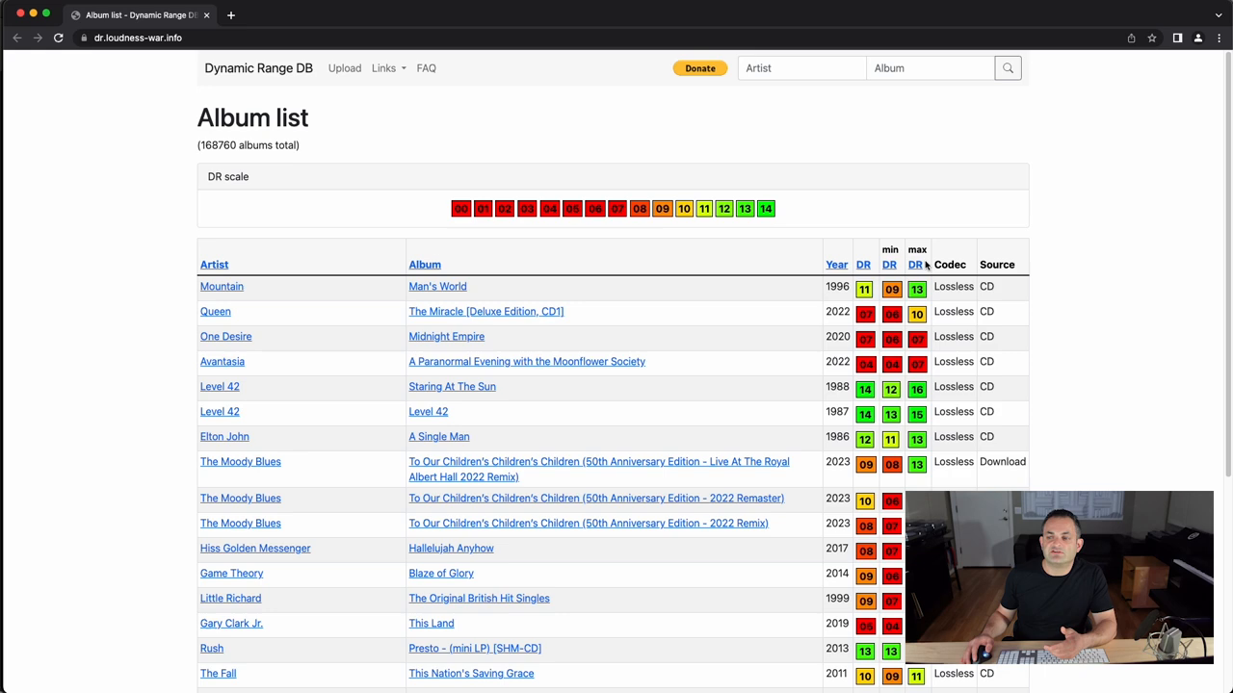
{"action": "mouse_move", "coordinate": [660, 301]}
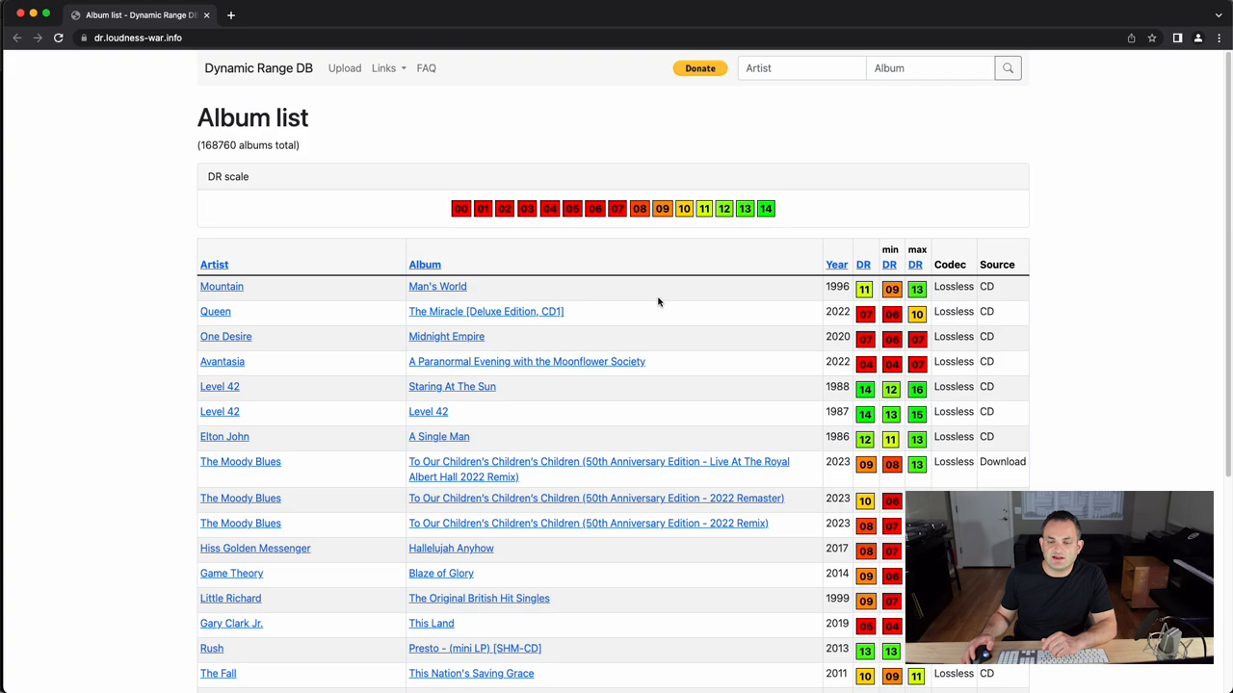
{"action": "mouse_move", "coordinate": [730, 251]}
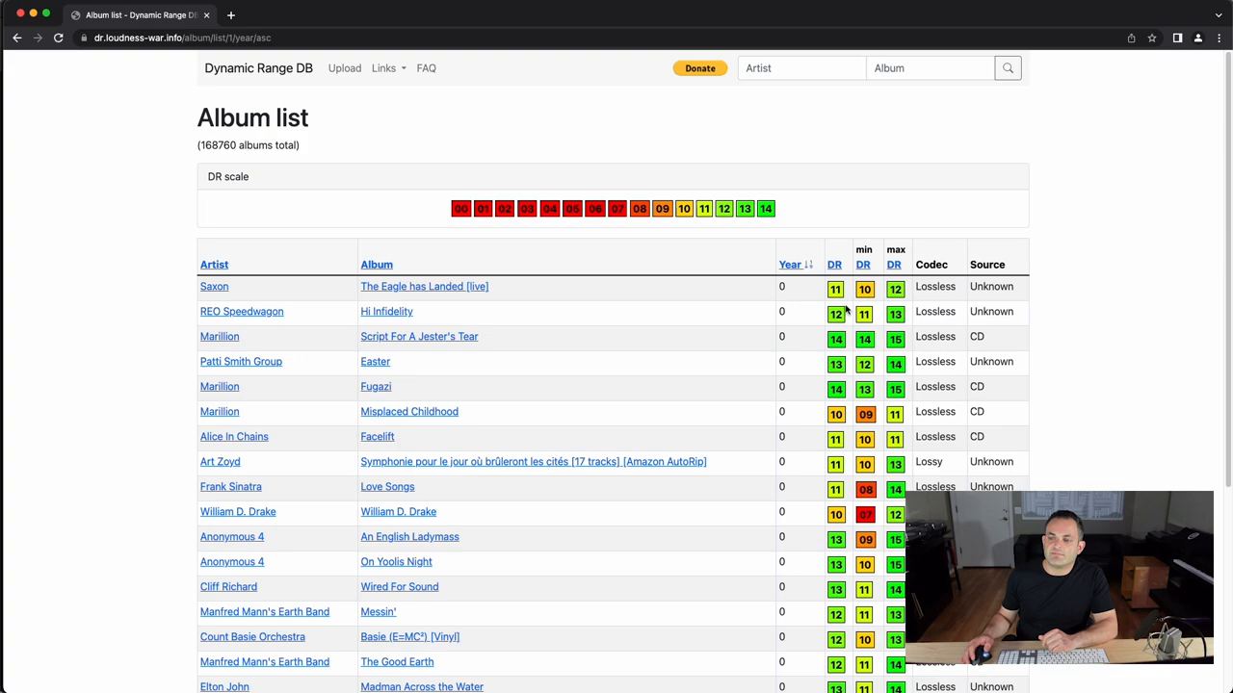
{"action": "left_click", "coordinate": [789, 264]}
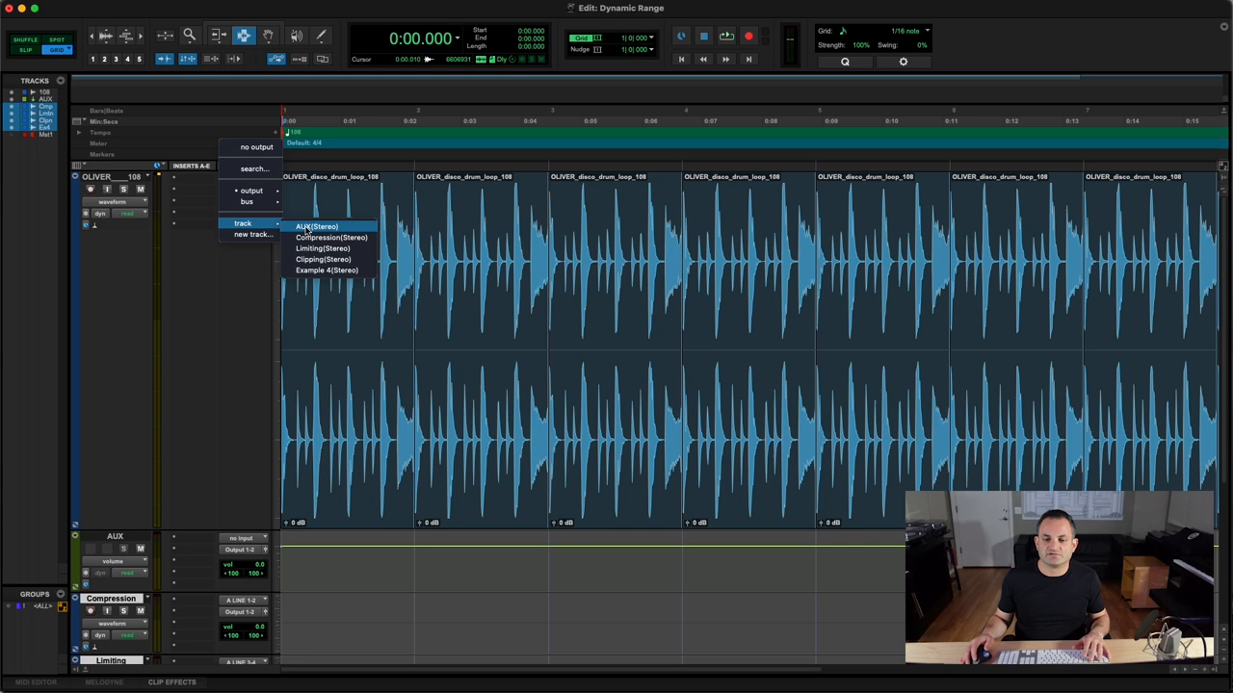
Step: Route the drum loop track's output to the AUX (Stereo) track
{"action": "left_click", "coordinate": [316, 225]}
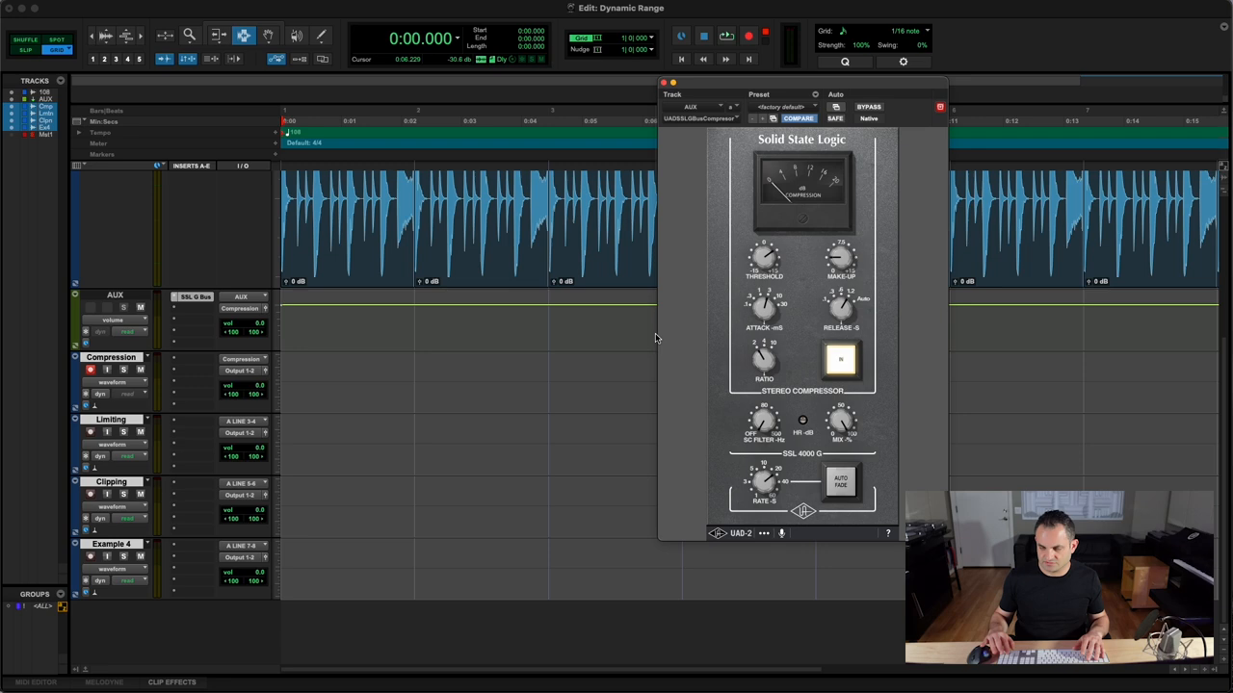
Step: Put the UAD SSL G Bus Compressor on AUX and send AUX to Compression
{"action": "left_click", "coordinate": [748, 36]}
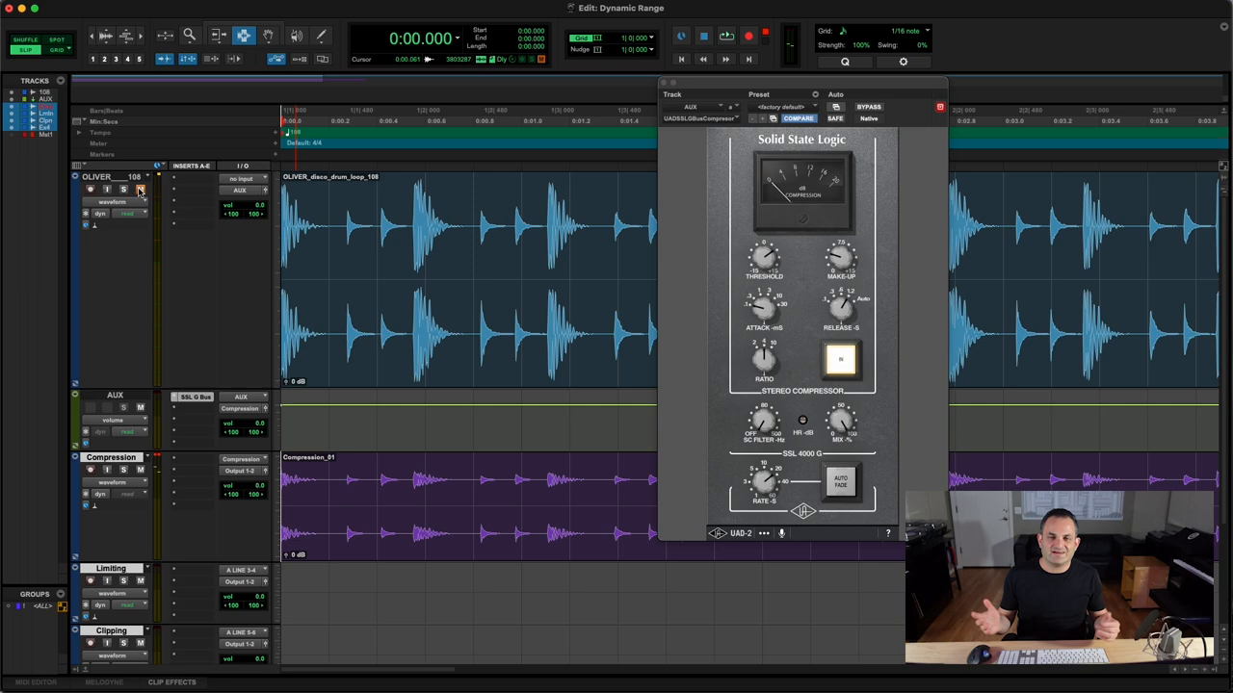
Step: Record the drum loop through the SSL G Bus onto the Compression track
{"action": "left_click", "coordinate": [681, 35]}
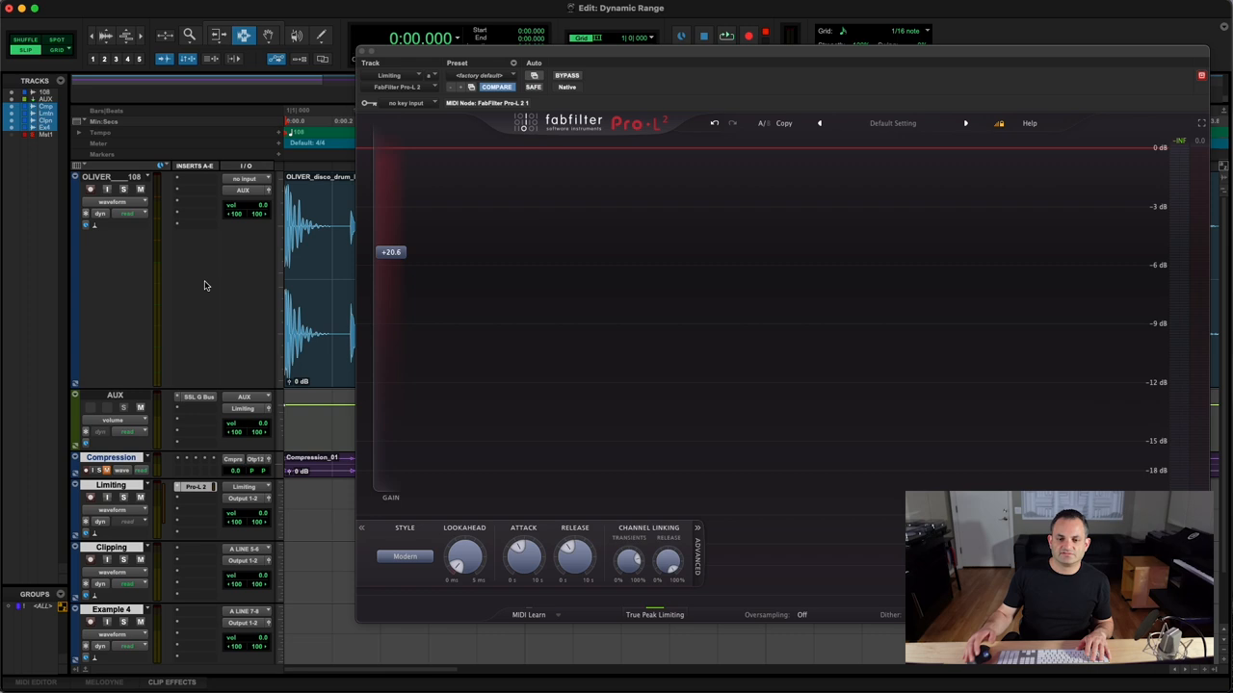
Step: Show the FabFilter Pro-L 2 plug-in window at its Default Setting
{"action": "left_click", "coordinate": [704, 37]}
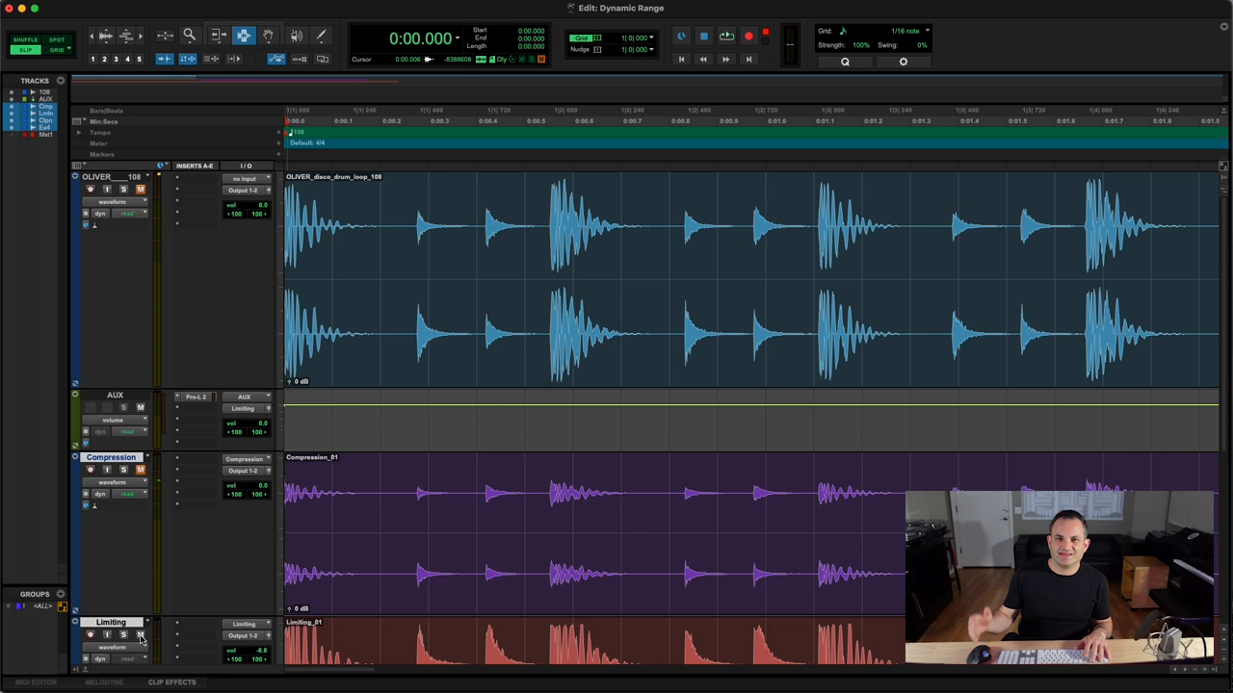
Step: Record the drum loop through the Pro-L 2 aux bus onto the Limiting track
{"action": "left_click", "coordinate": [91, 634]}
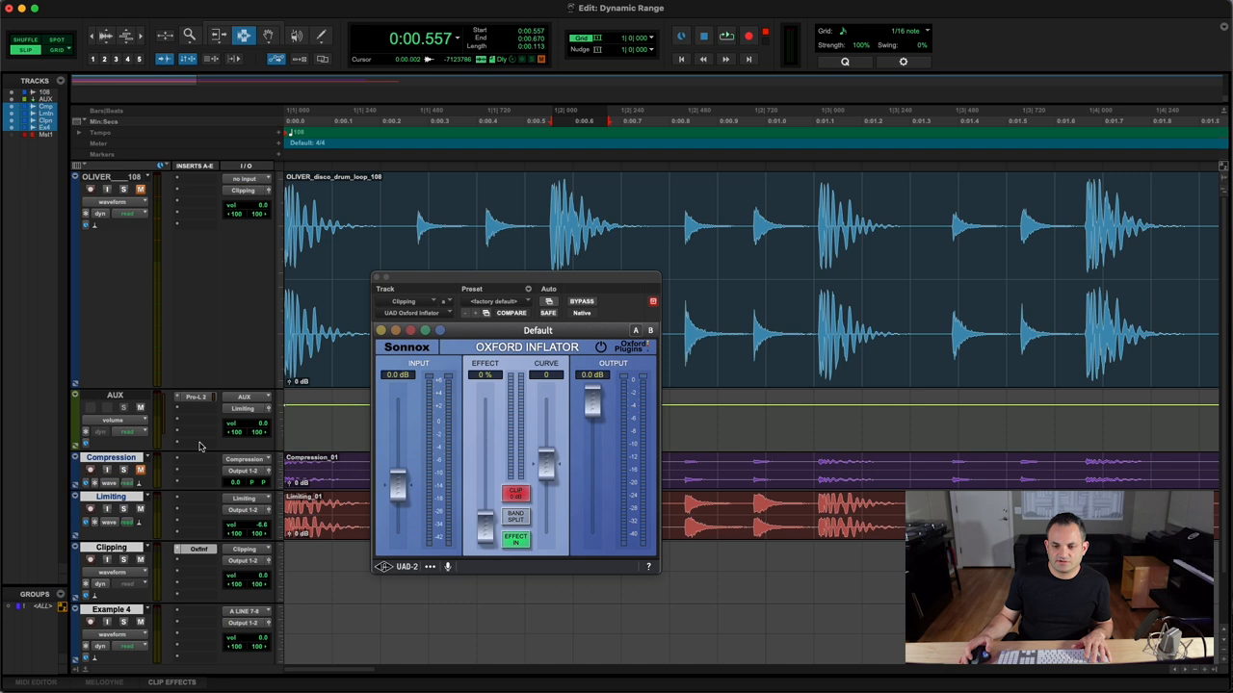
Step: Move the Oxford Inflator plug-in onto the AUX bus insert
{"action": "left_click", "coordinate": [195, 397]}
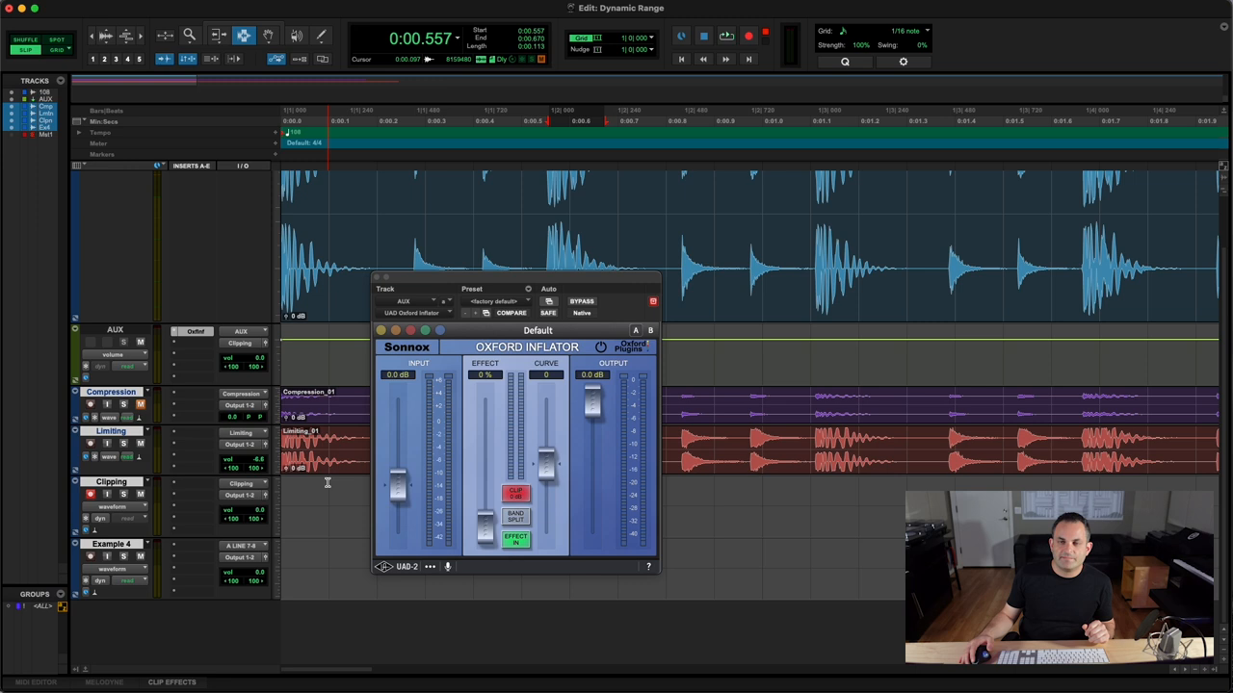
{"action": "mouse_move", "coordinate": [480, 533]}
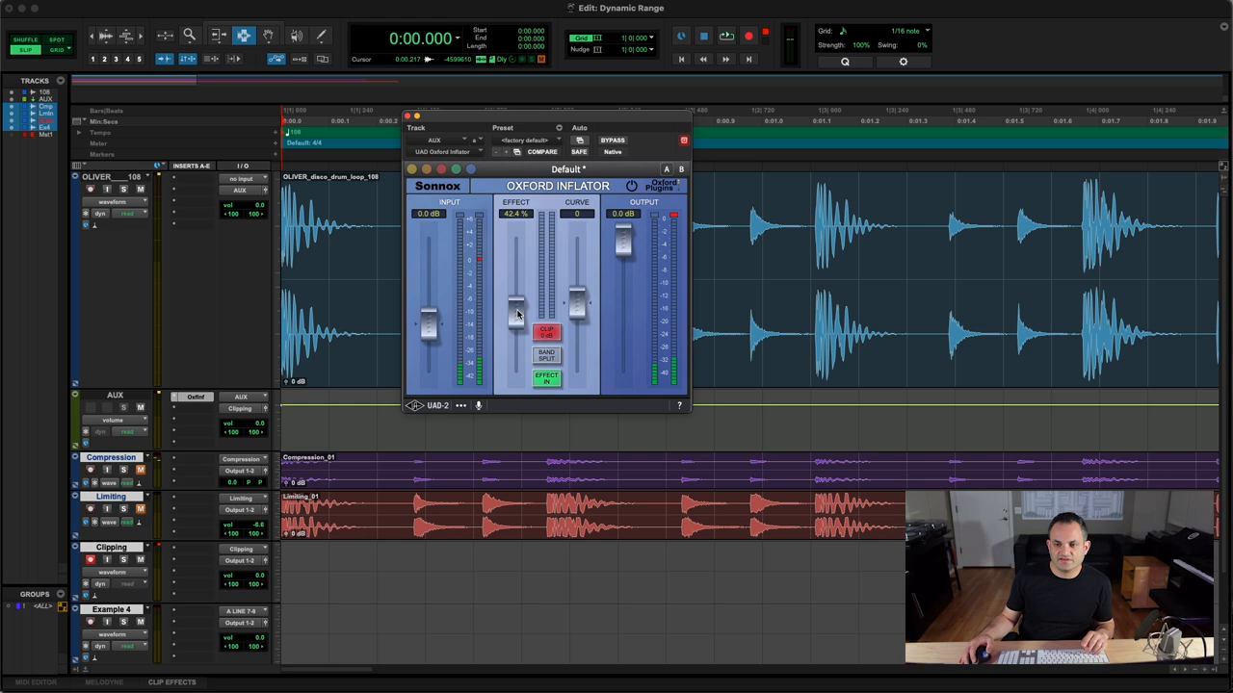
Step: Raise the Oxford Inflator Effect amount to 100%
{"action": "left_click_drag", "start_coordinate": [516, 308], "coordinate": [515, 241]}
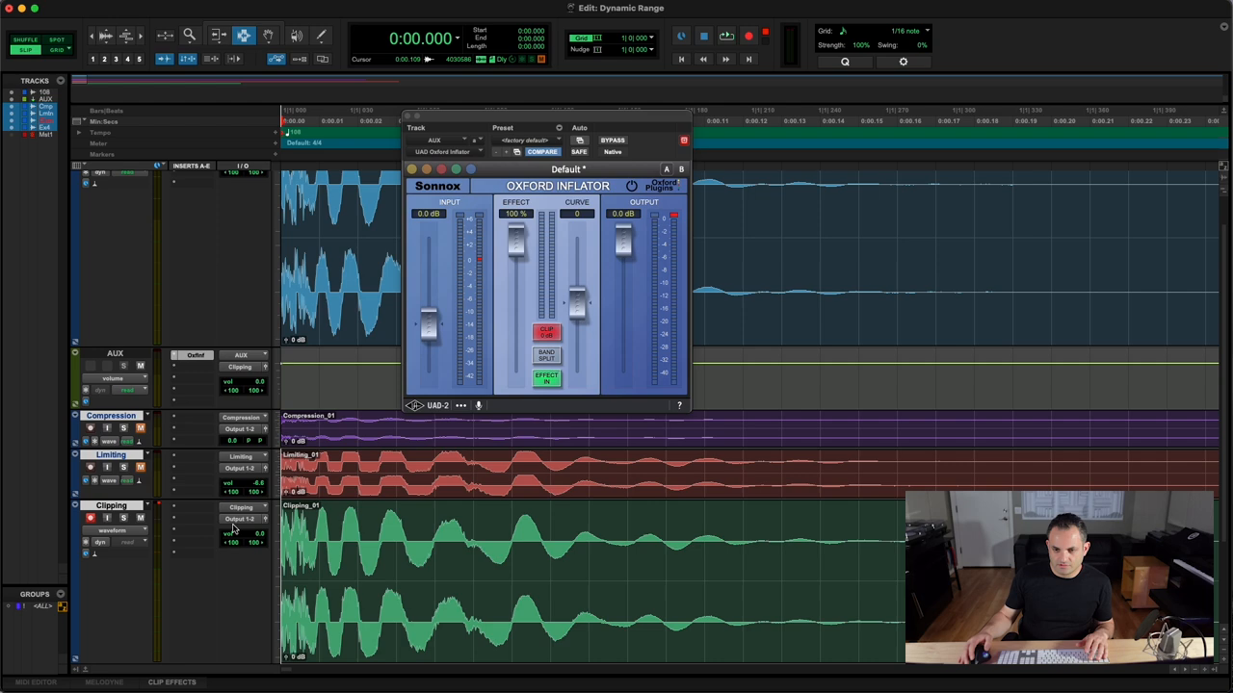
{"action": "scroll", "scroll_direction": "down", "scroll_amount": 3}
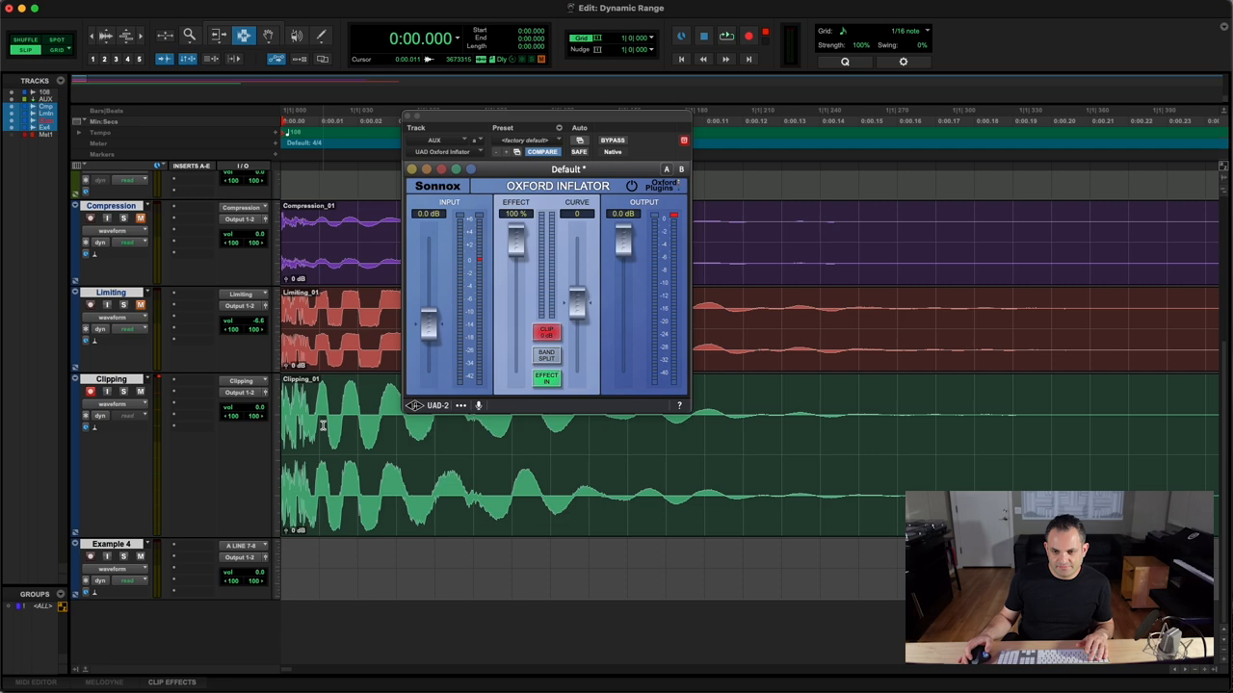